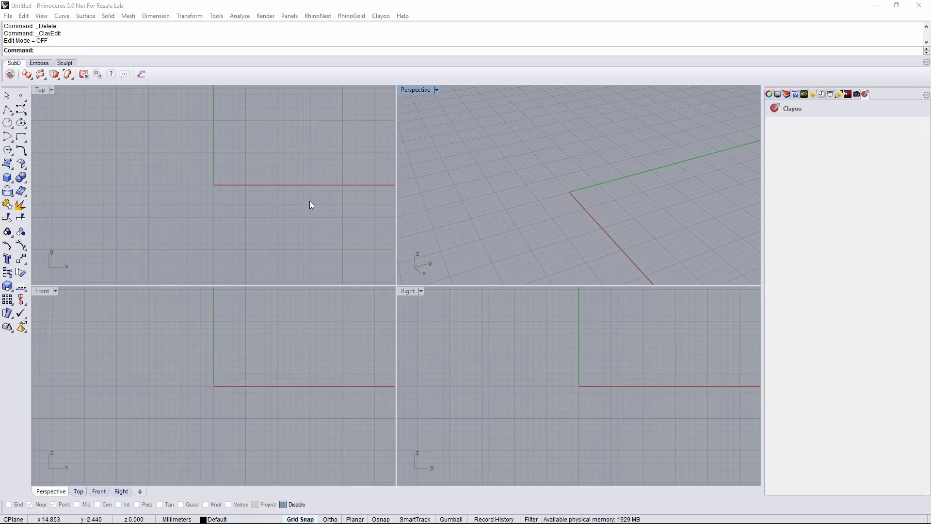
mouse_move(409, 210)
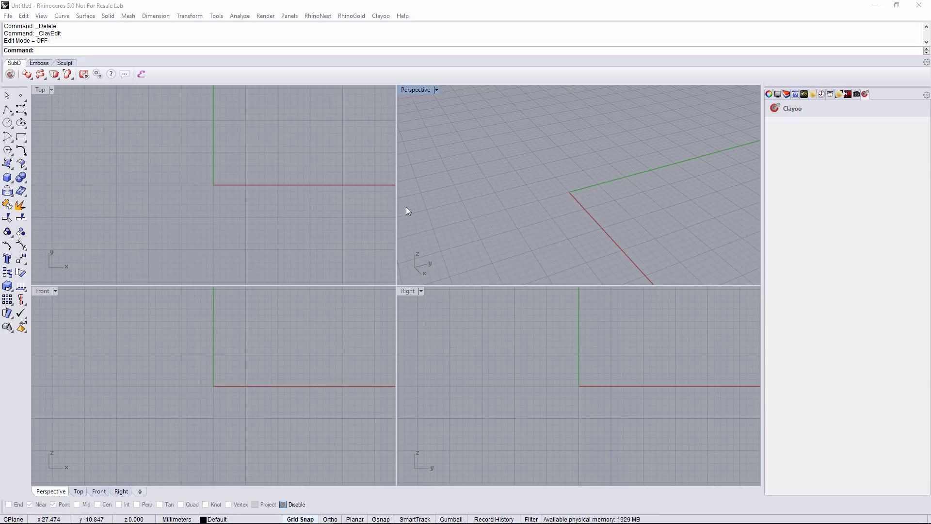
mouse_move(8, 74)
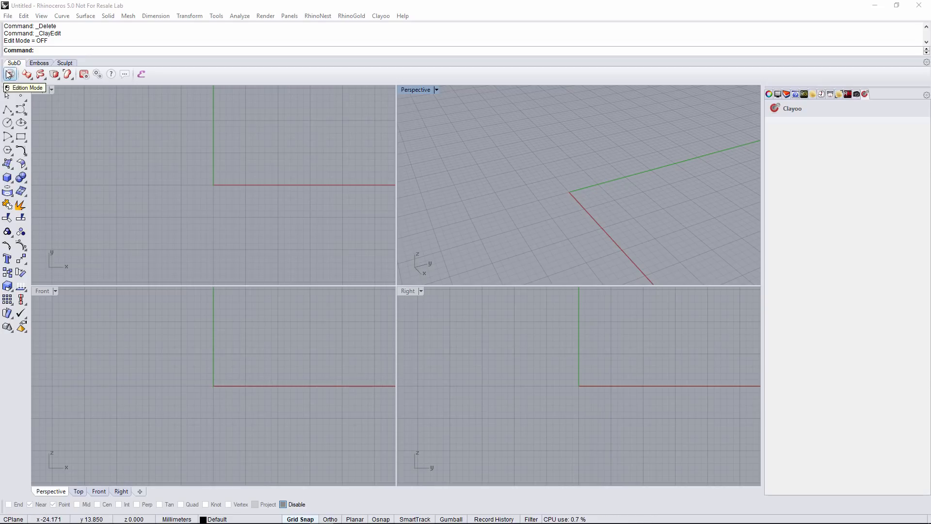
Switch on Clayoo edit mode and show the primitive shapes flyout
left_click(9, 73)
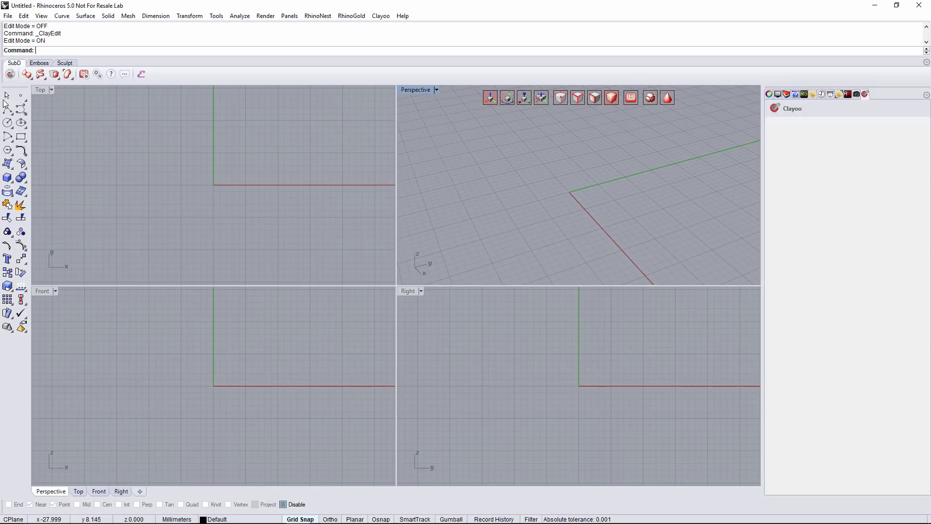
left_click(27, 74)
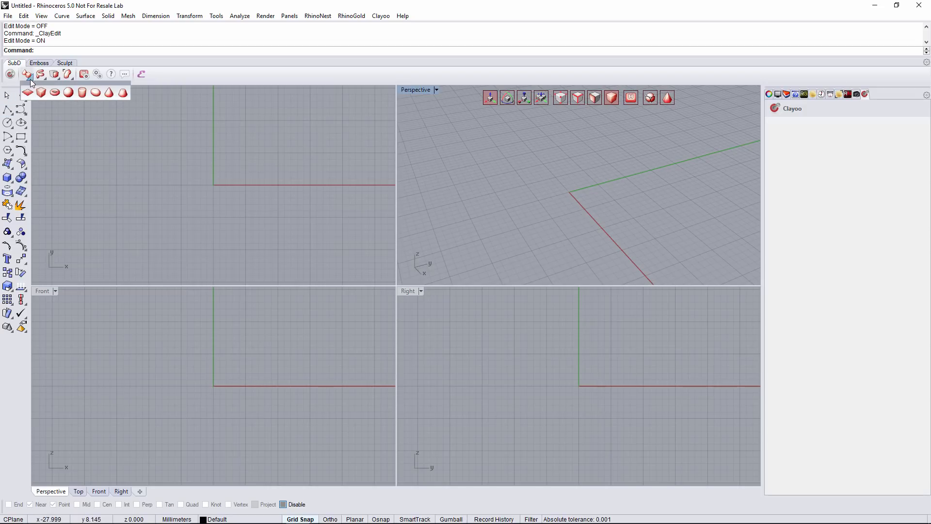
Create a polygonal Clay sphere with radius 4, 9 segments and 10 vertical segments
left_click(27, 92)
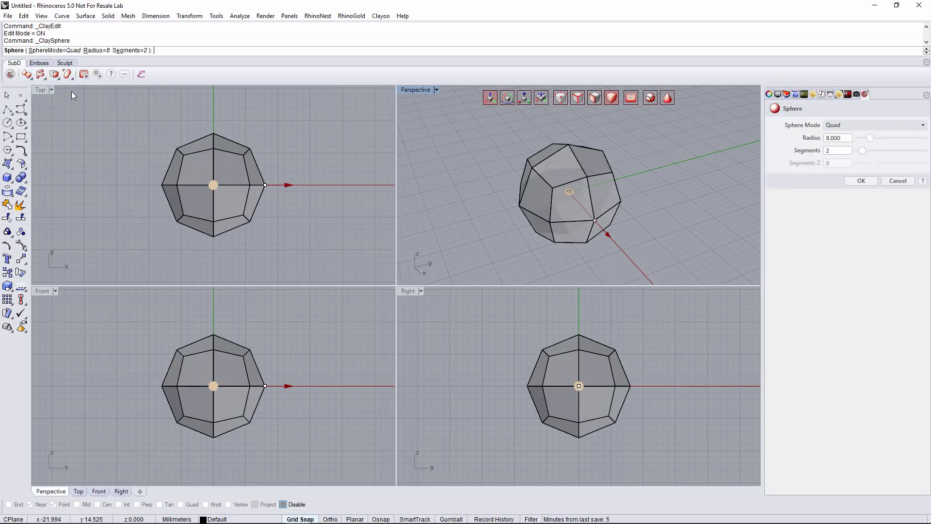
left_click(921, 125)
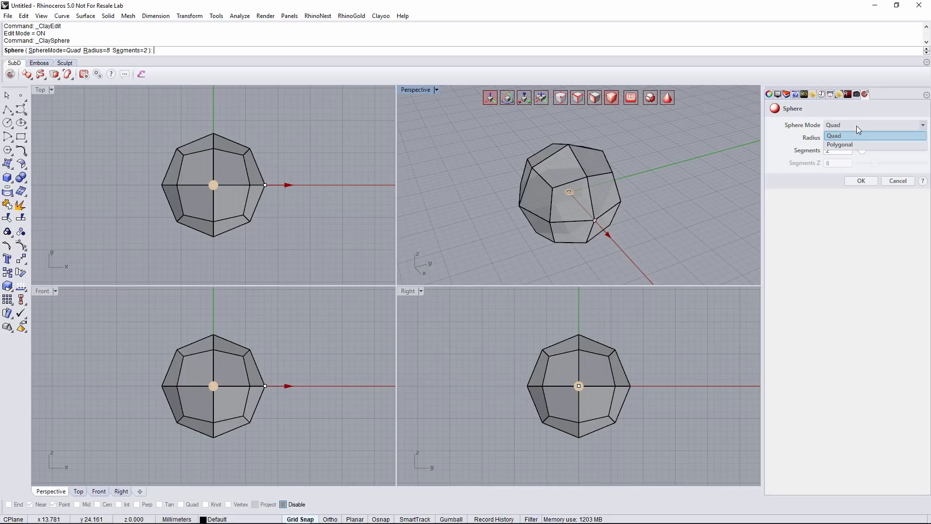
mouse_move(857, 145)
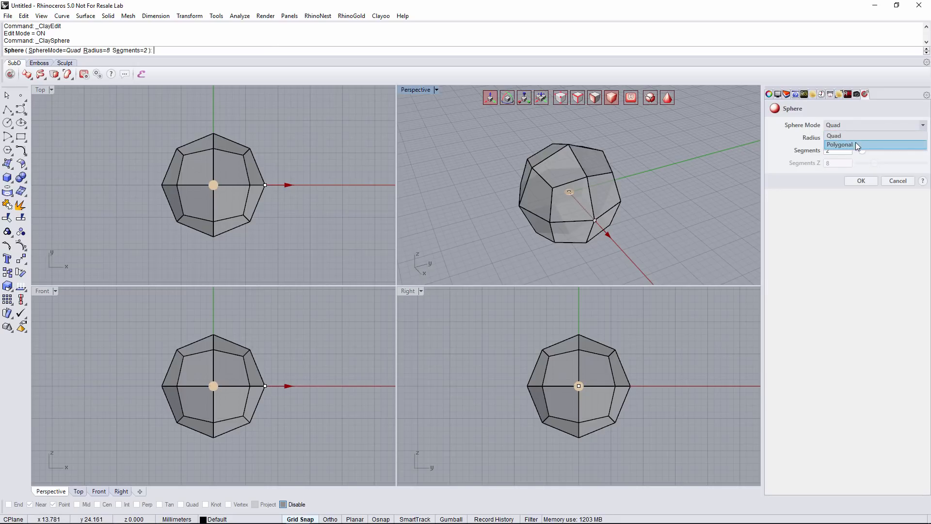
left_click(840, 145)
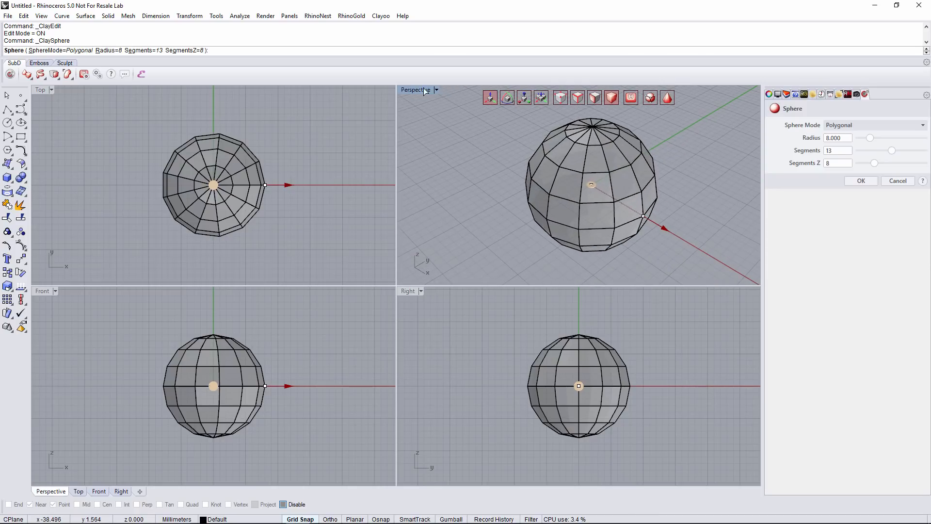
double_click(416, 90)
type("9")
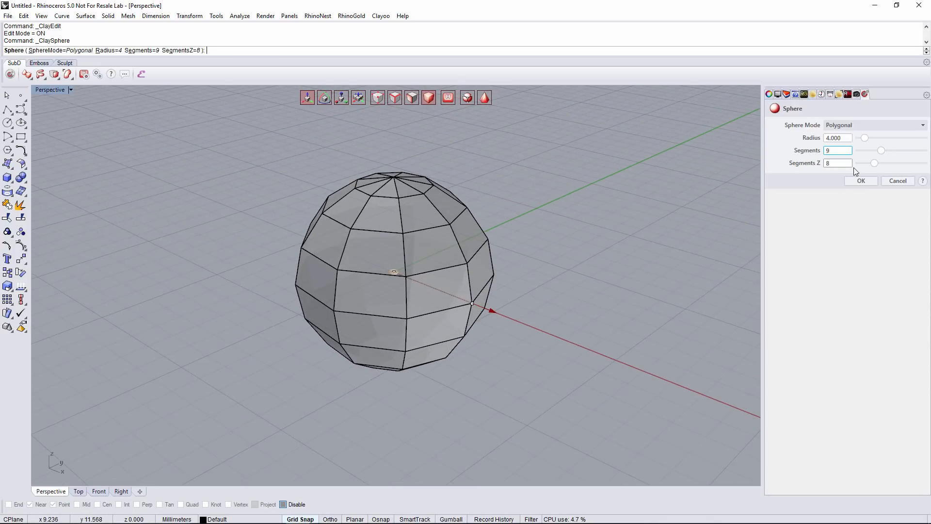
left_click(837, 163)
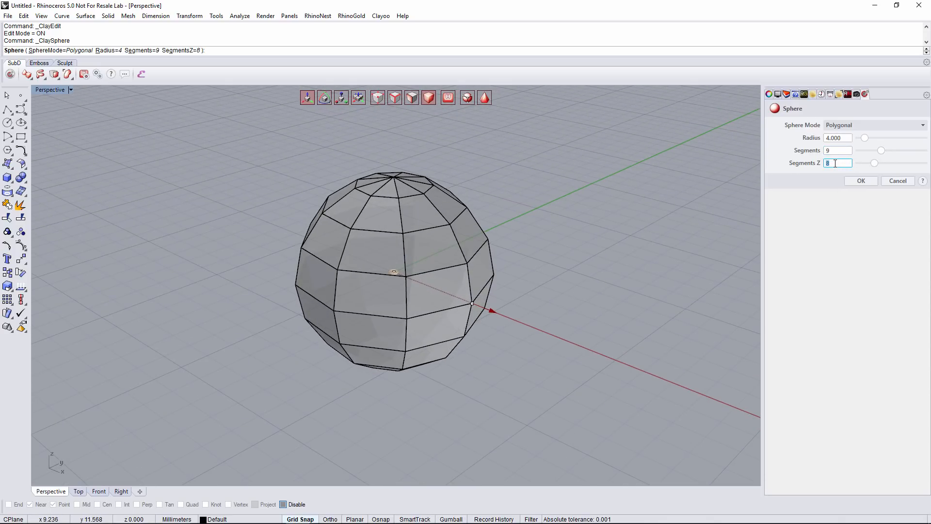
type("10")
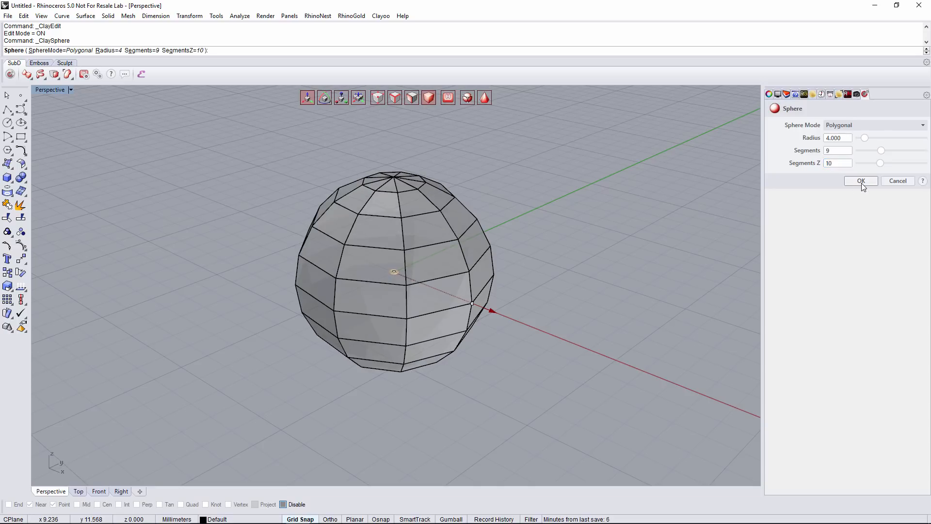
left_click(860, 181)
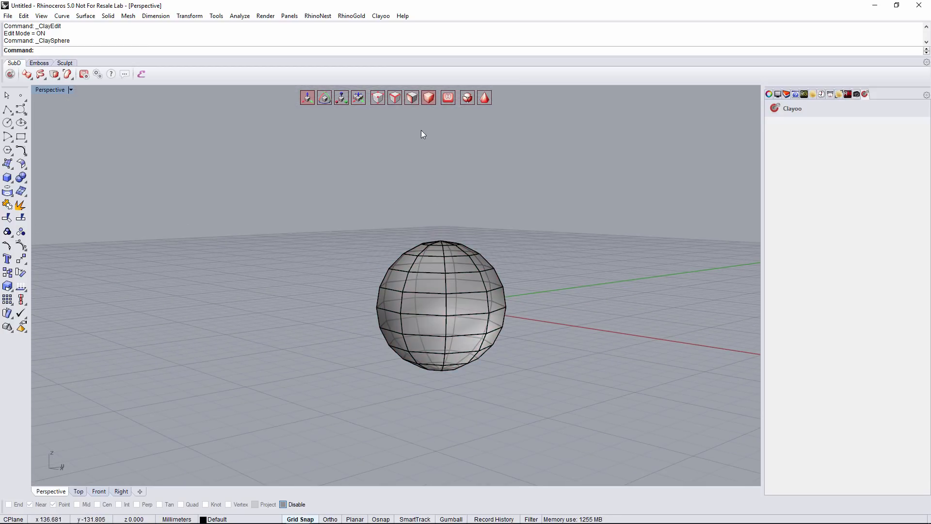
mouse_move(414, 98)
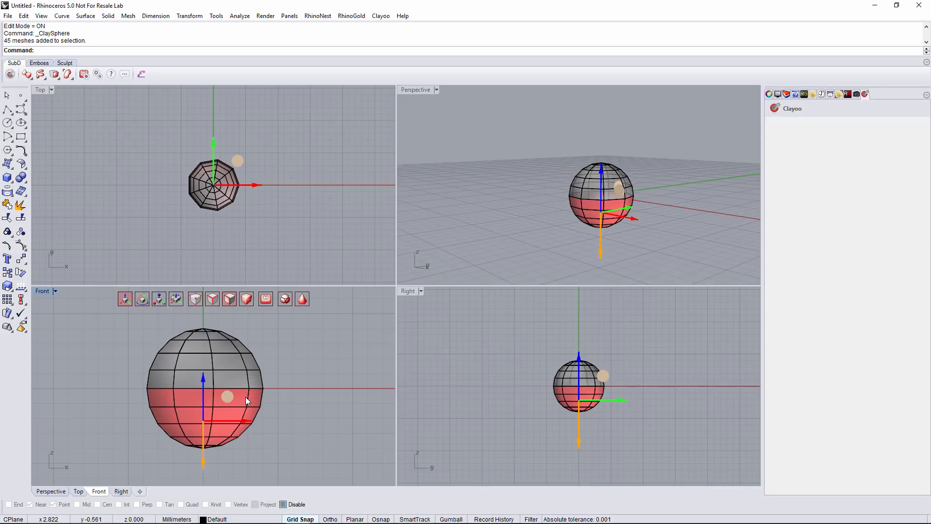
Delete the sphere's lower faces to leave a dome and rotate it 180 degrees
key("Delete")
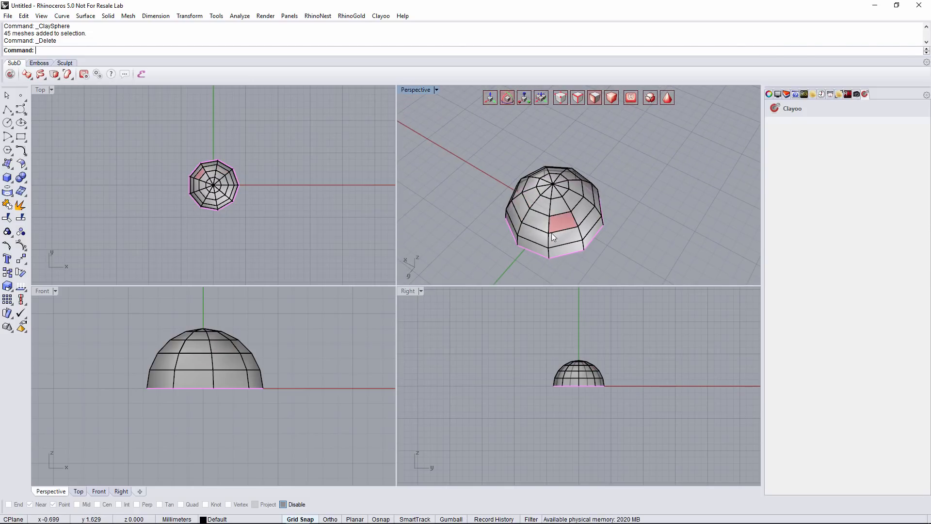
left_click(552, 208)
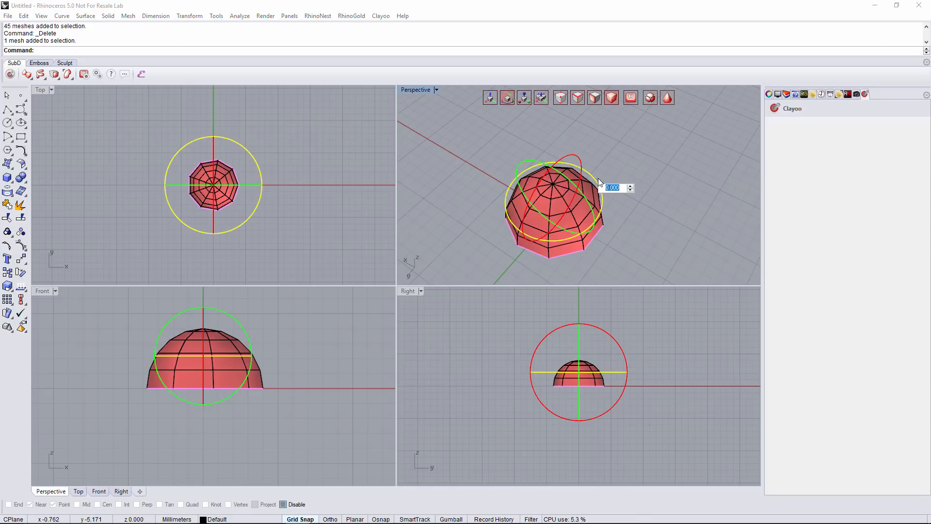
type("180")
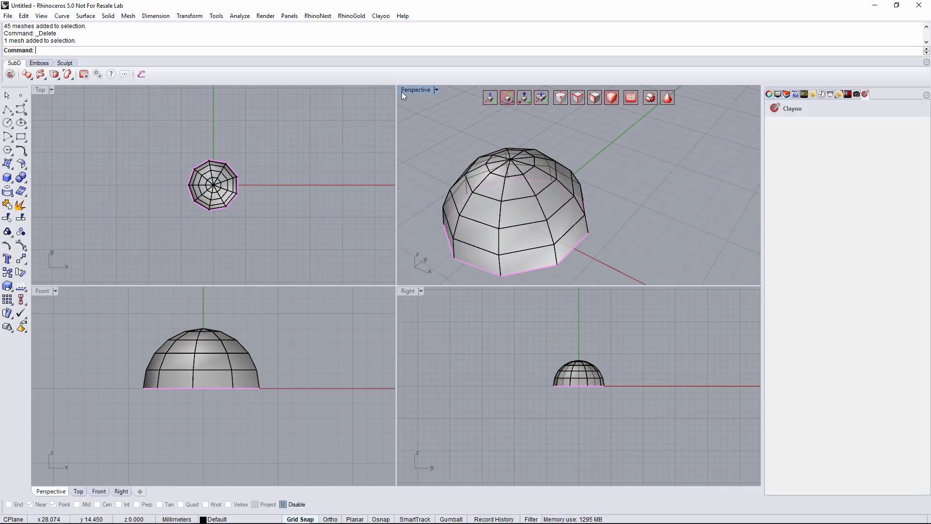
double_click(416, 89)
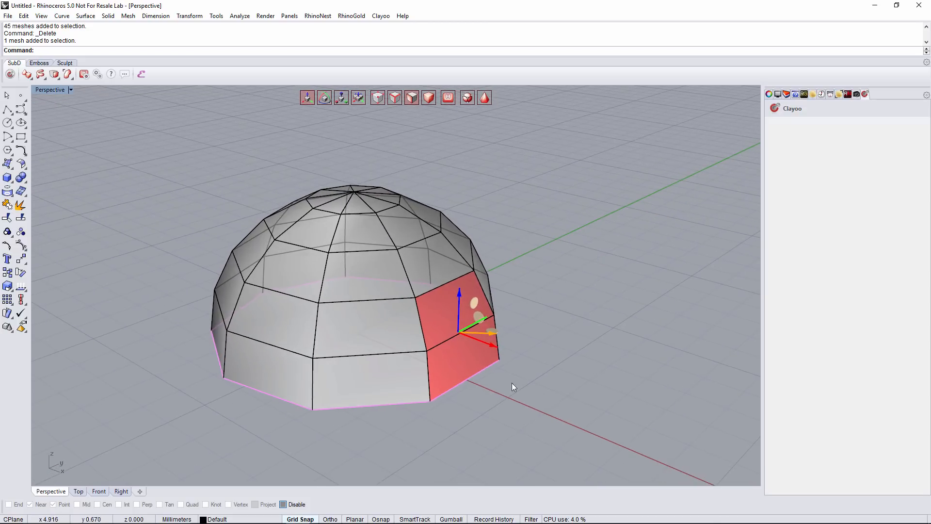
Extract a copy of the lower front wall faces and begin bridging it to the dome
left_click(247, 249)
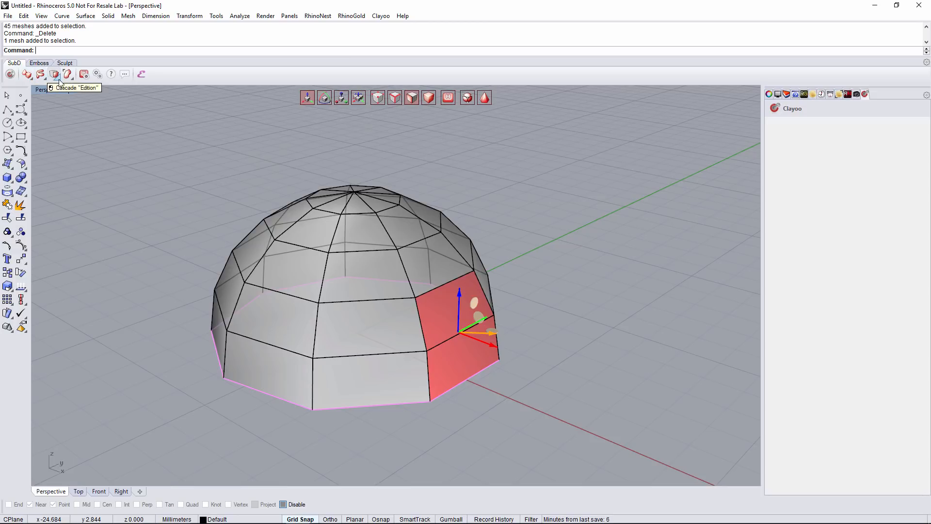
left_click(54, 74)
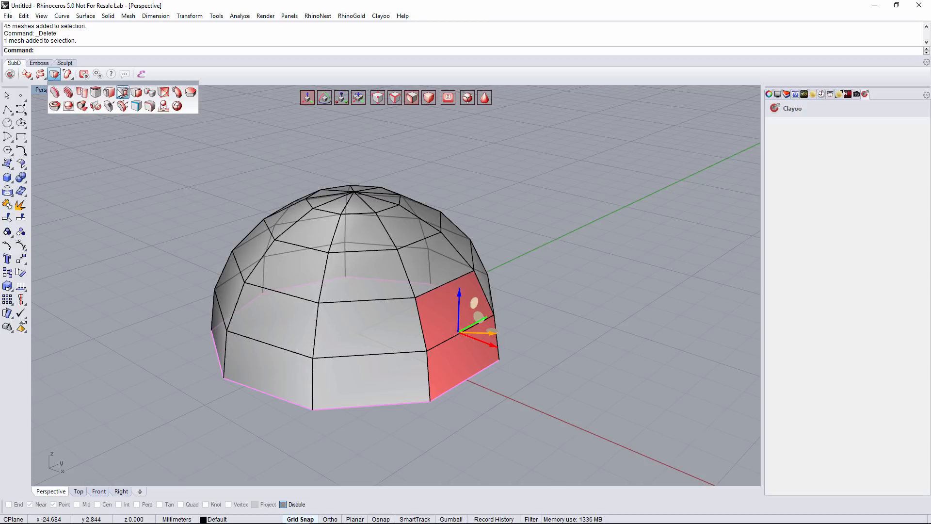
left_click(122, 93)
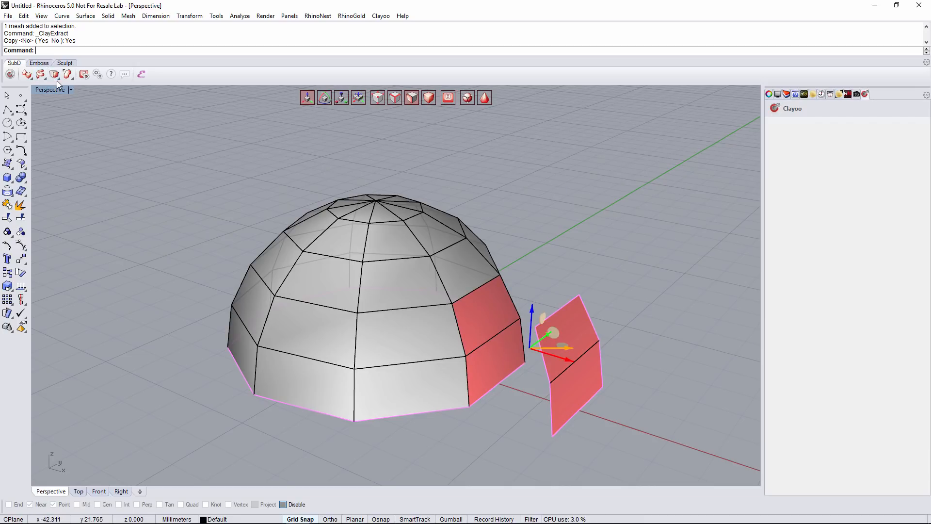
left_click(54, 74)
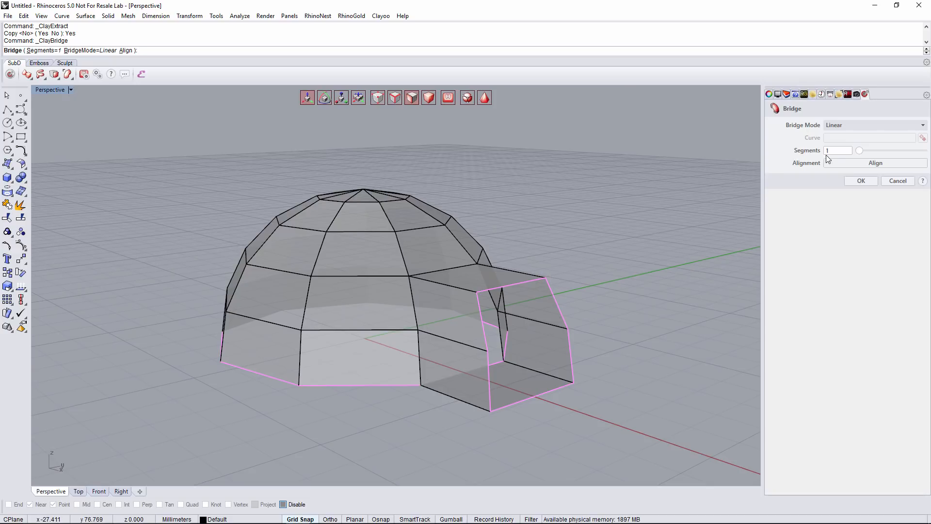
Confirm the bridge as an entrance tunnel and delete its floor face
left_click(838, 150)
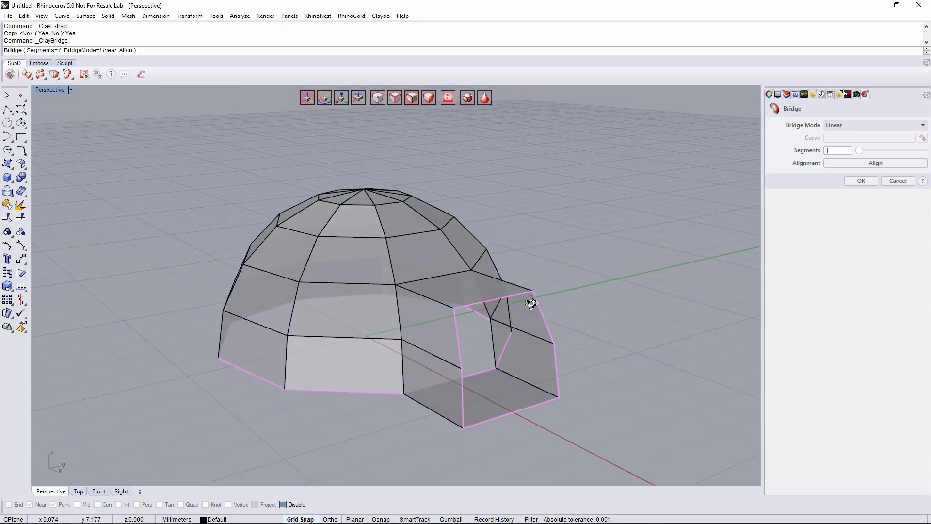
left_click(860, 180)
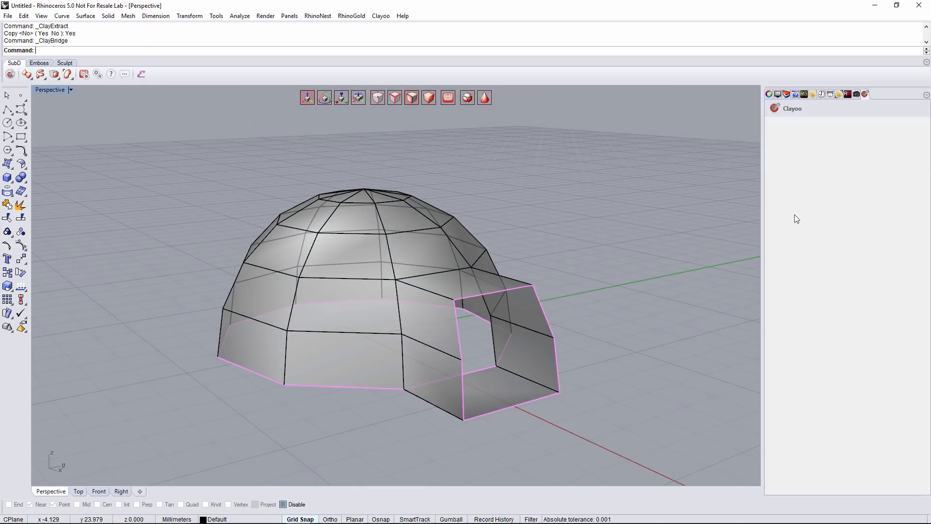
left_click(504, 386)
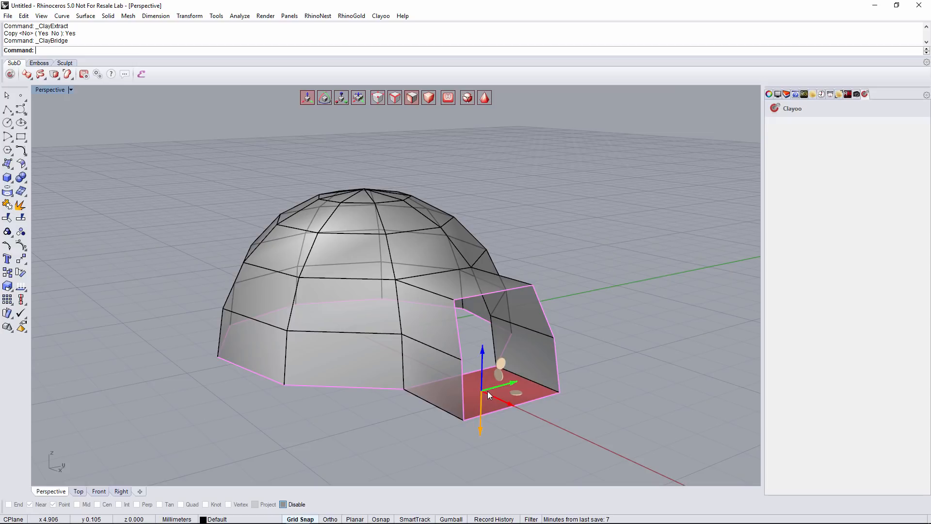
key("Delete")
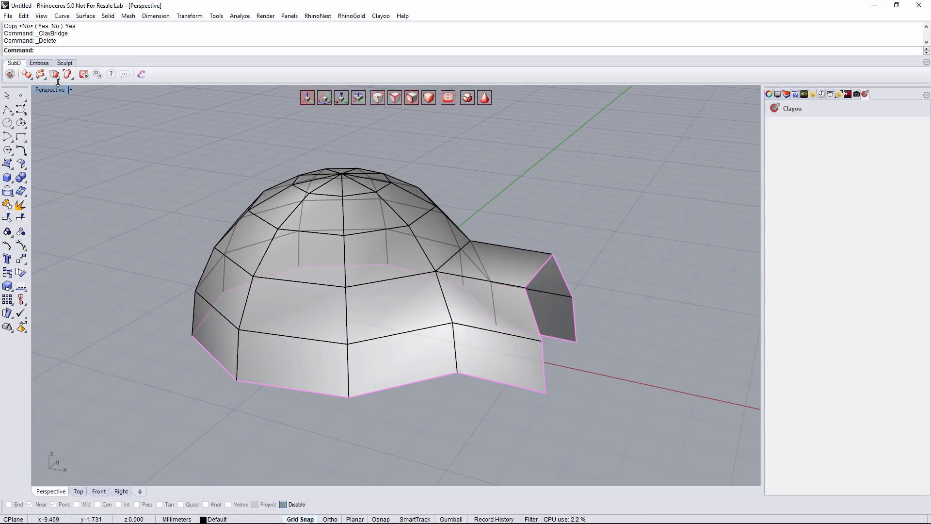
Divide the tunnel with loops at the dome junction and near the mouth, then preview smoothing
left_click(54, 74)
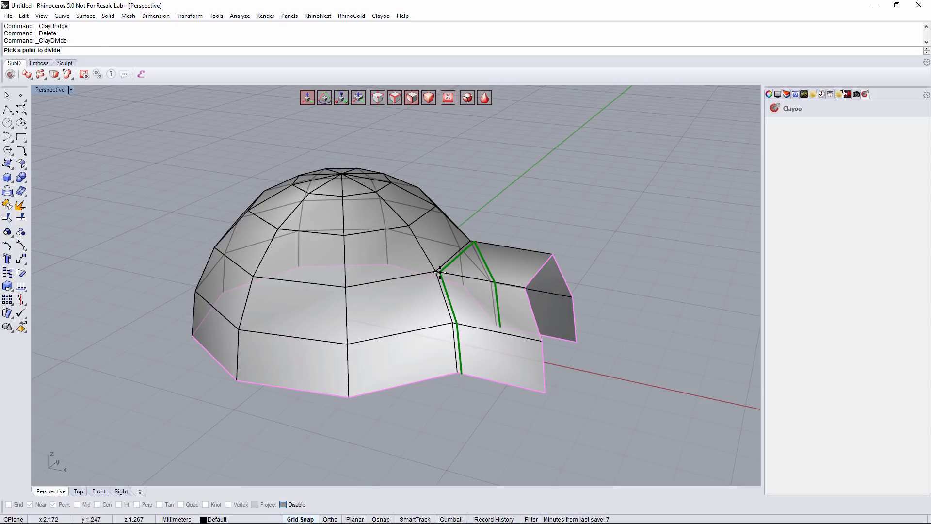
left_click(469, 291)
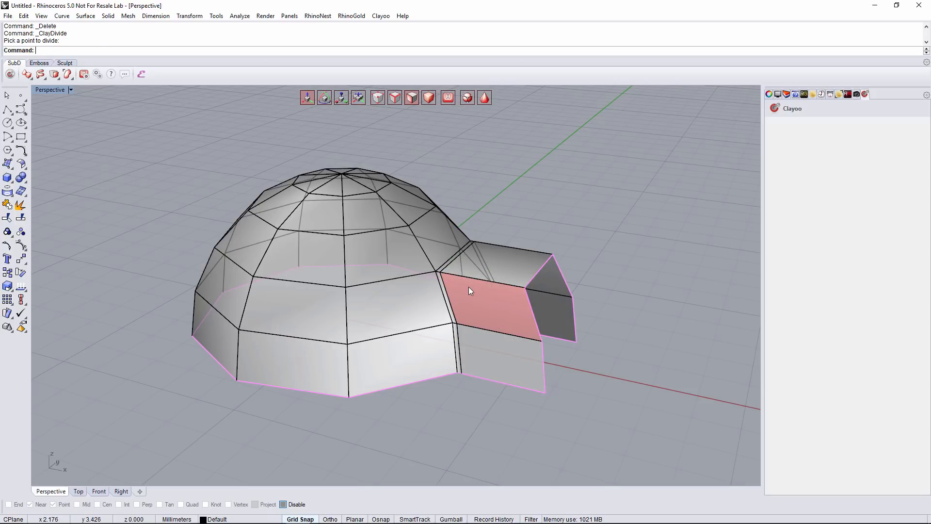
left_click(514, 294)
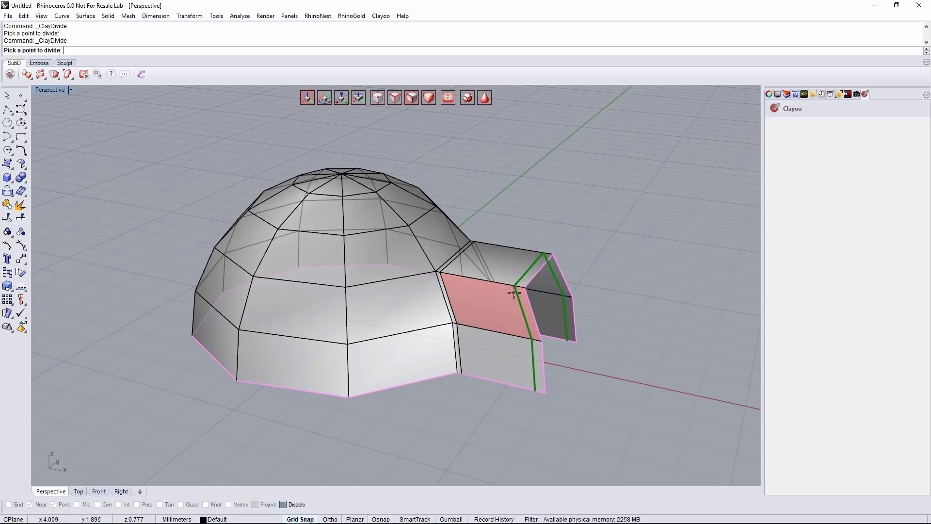
mouse_move(520, 289)
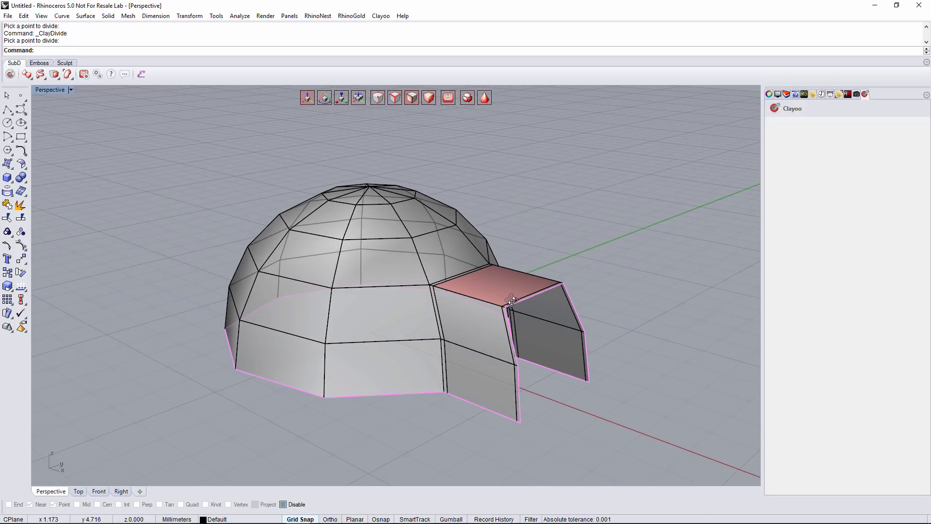
left_click(484, 97)
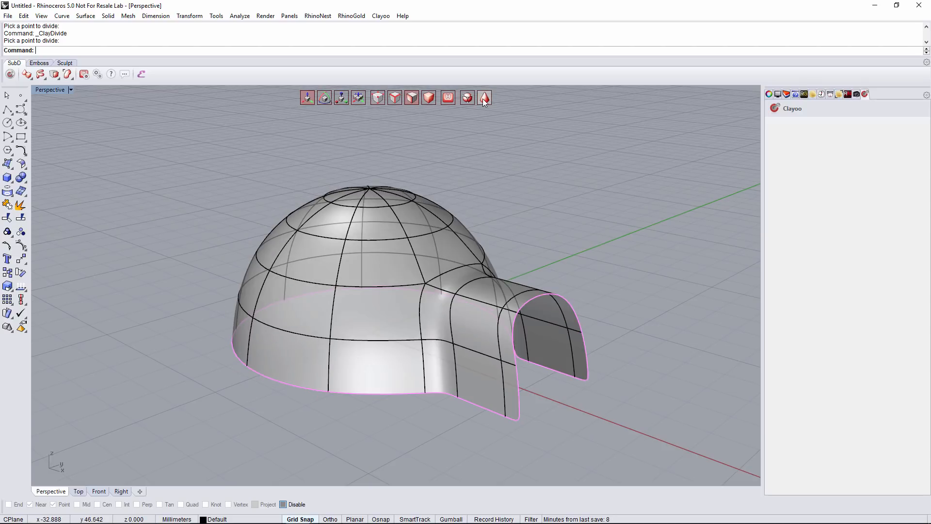
mouse_move(498, 111)
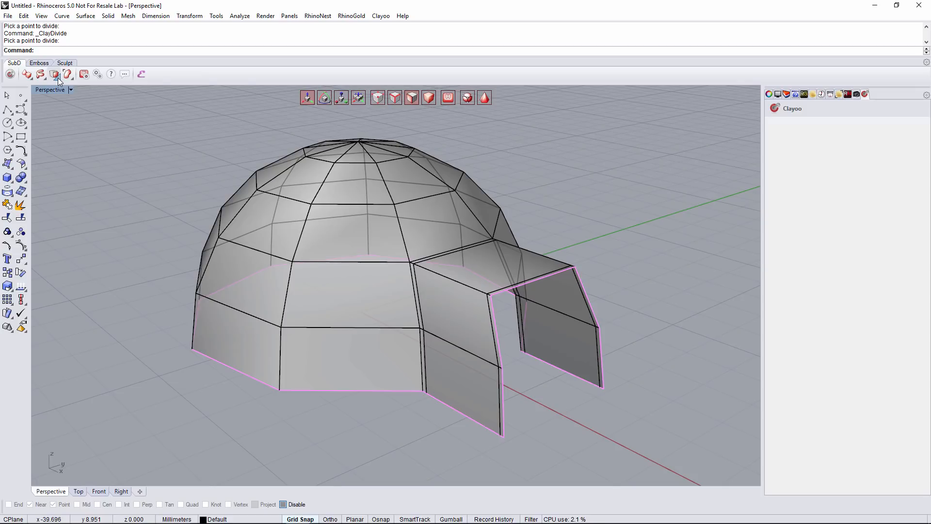
Offset all igloo faces inward to give the dome and tunnel walls thickness
left_click(54, 74)
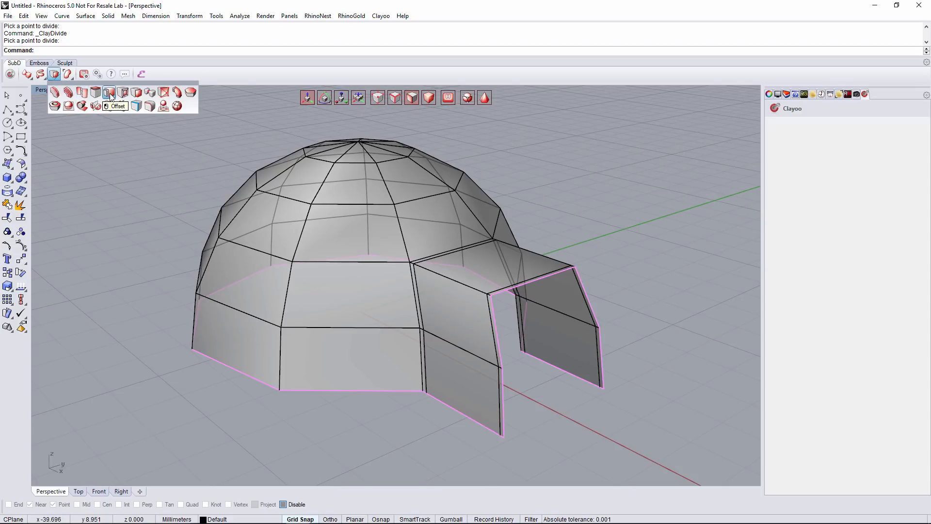
left_click(110, 95)
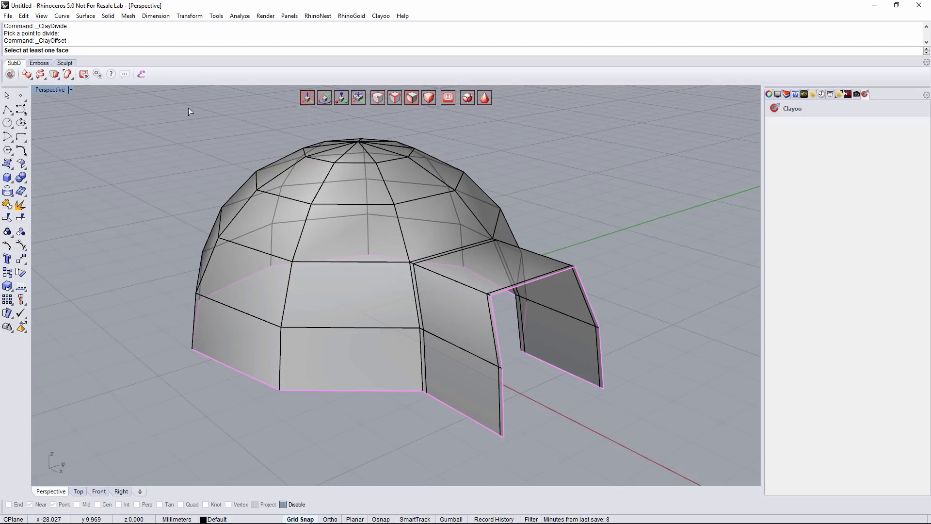
left_click(565, 311)
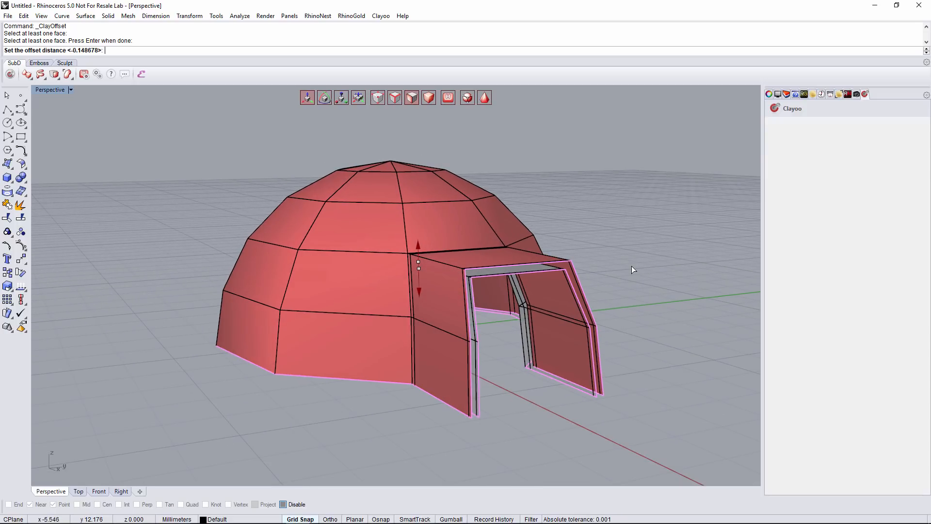
key("Return")
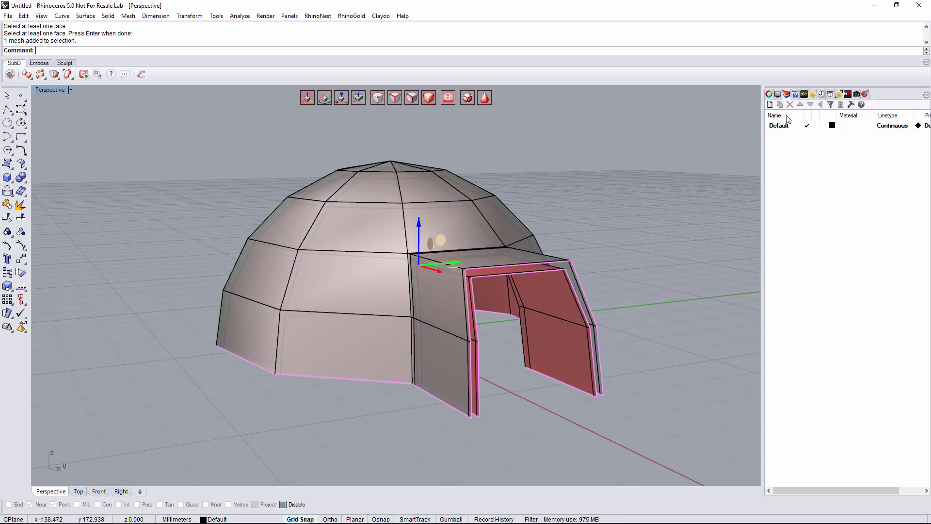
Create a dark red 'Igloo inside' layer and move the inner shell onto it
left_click(769, 104)
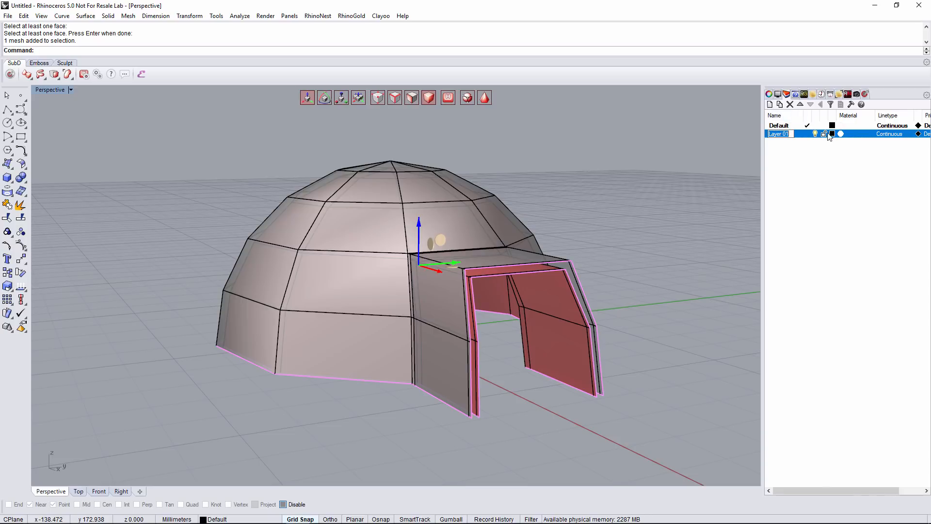
left_click(832, 133)
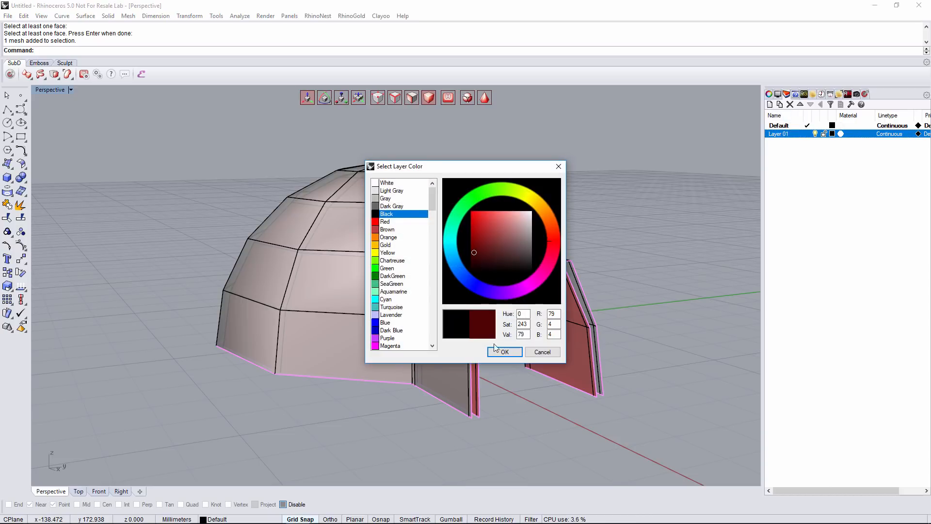
right_click(780, 134)
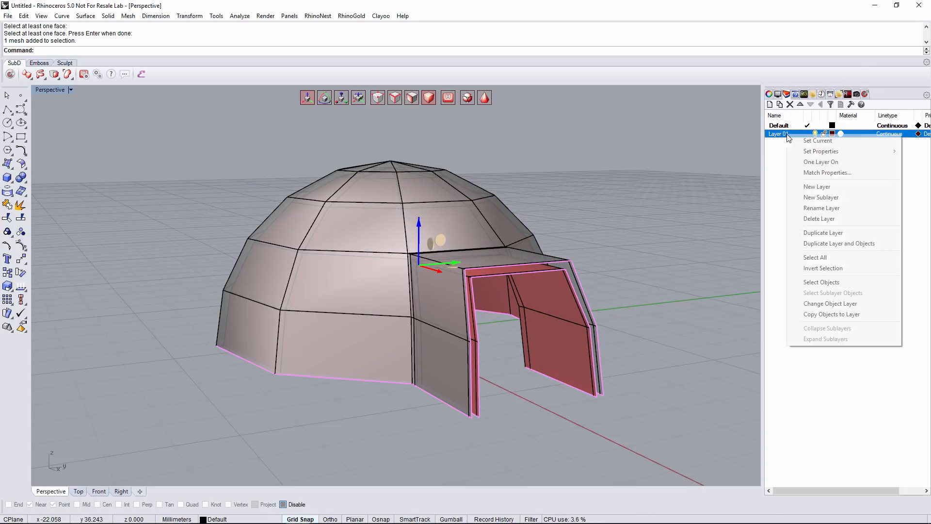
left_click(831, 304)
type("Igloo inside")
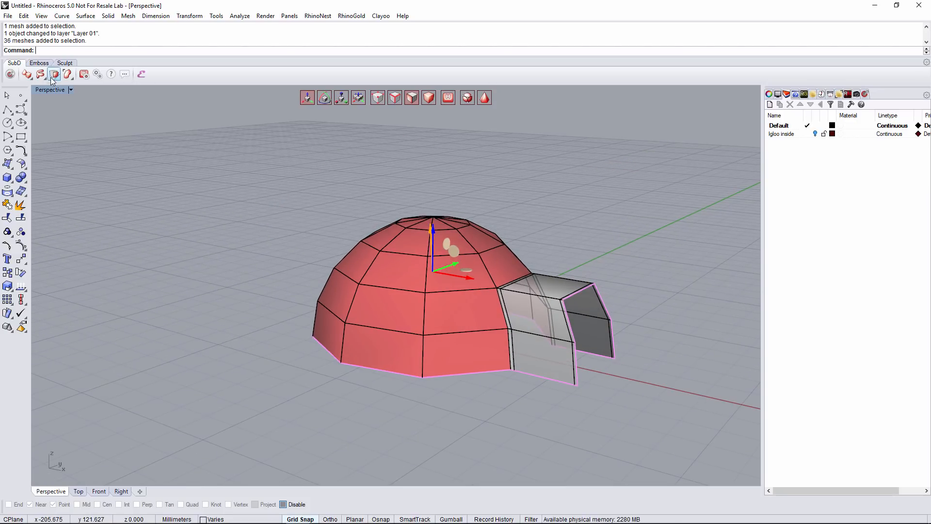
Extrude the dome faces in Individual mode with a slight taper to form brick blocks
left_click(54, 74)
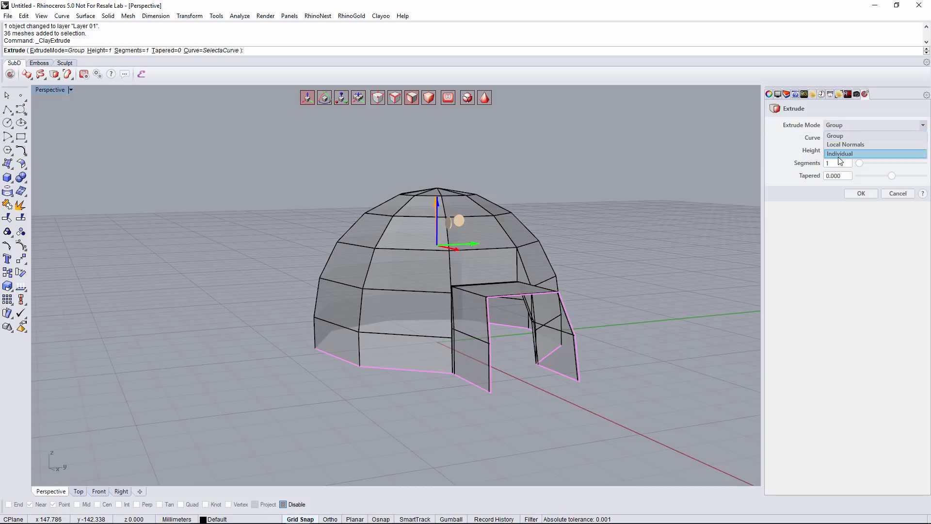
left_click(840, 154)
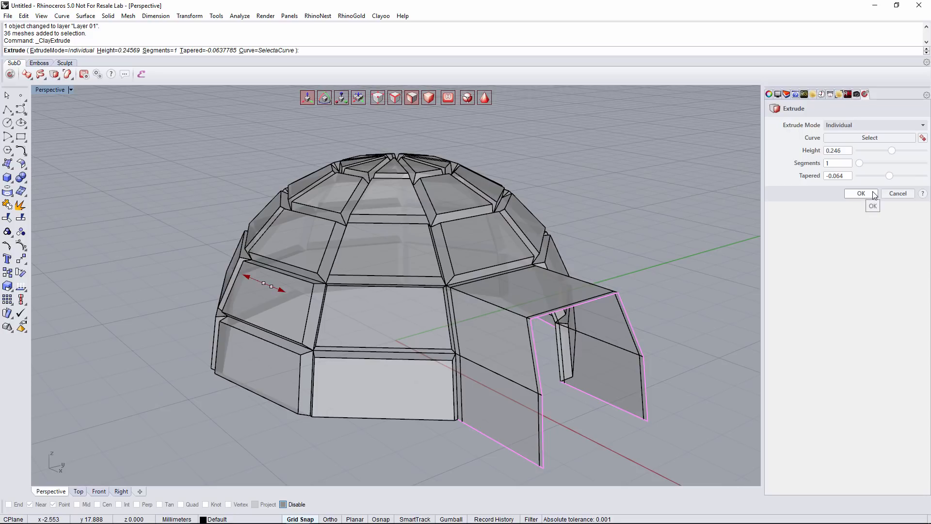
left_click(860, 193)
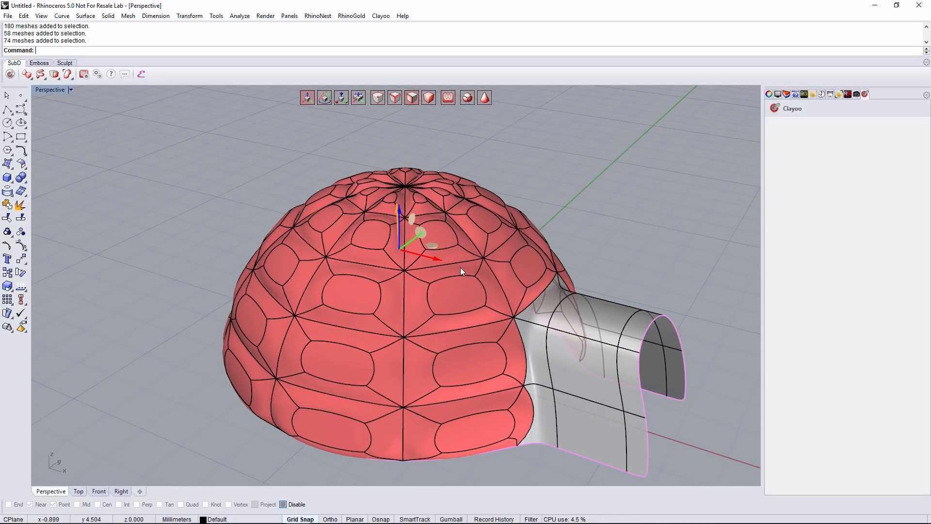
Return to the control mesh and inset every brick face individually by 0.1
left_click(484, 97)
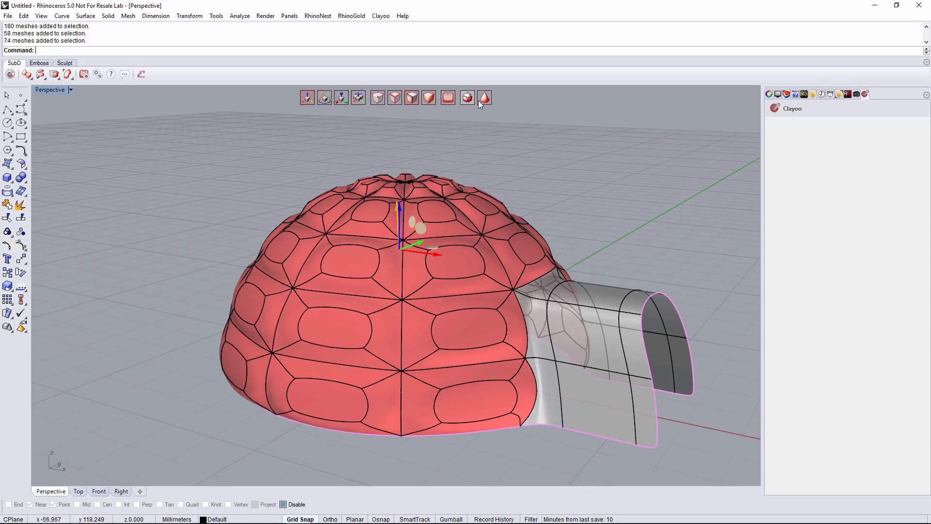
left_click(467, 97)
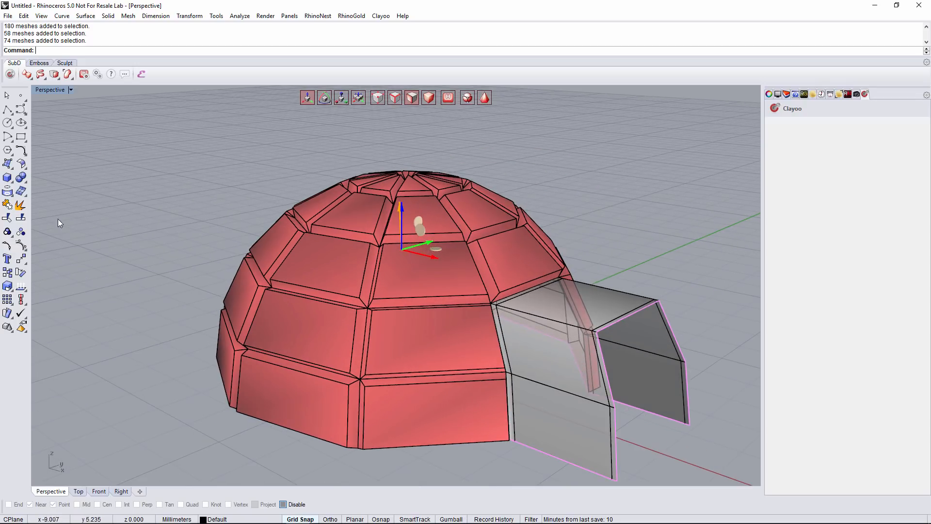
left_click(54, 74)
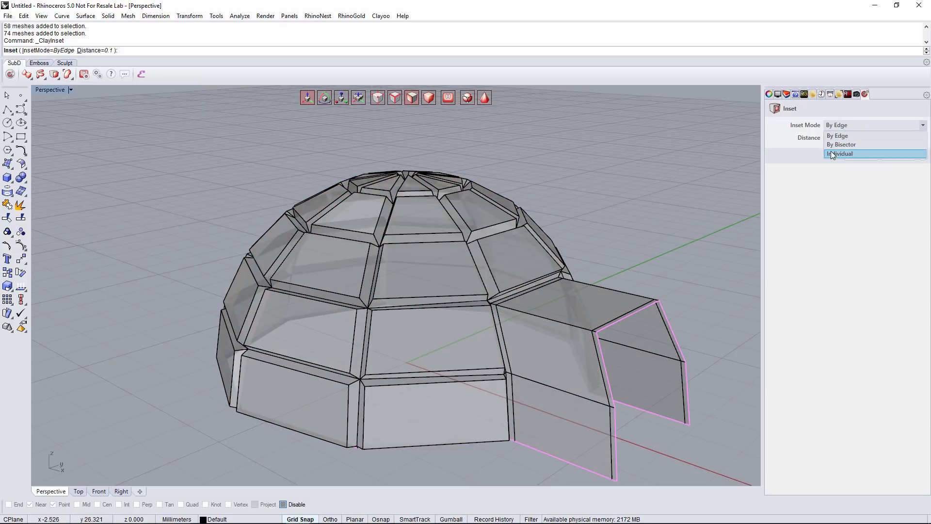
left_click(841, 153)
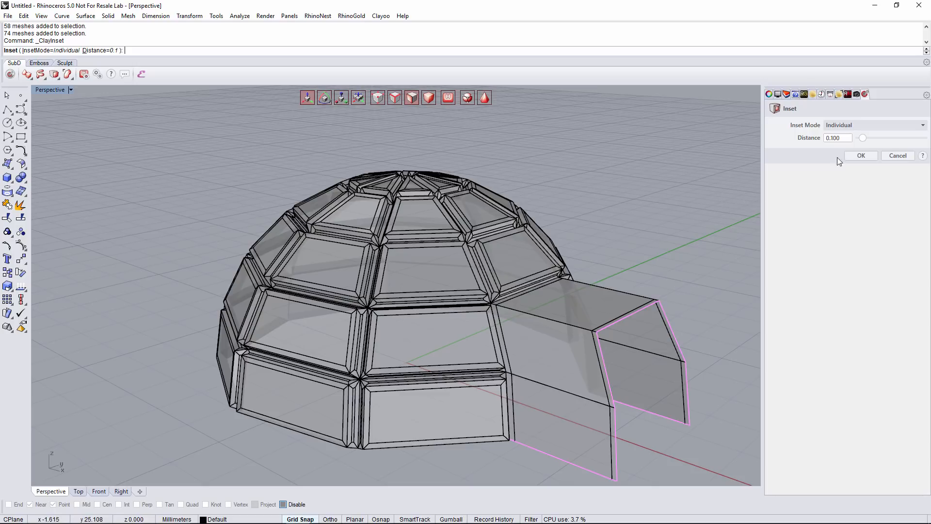
mouse_move(831, 151)
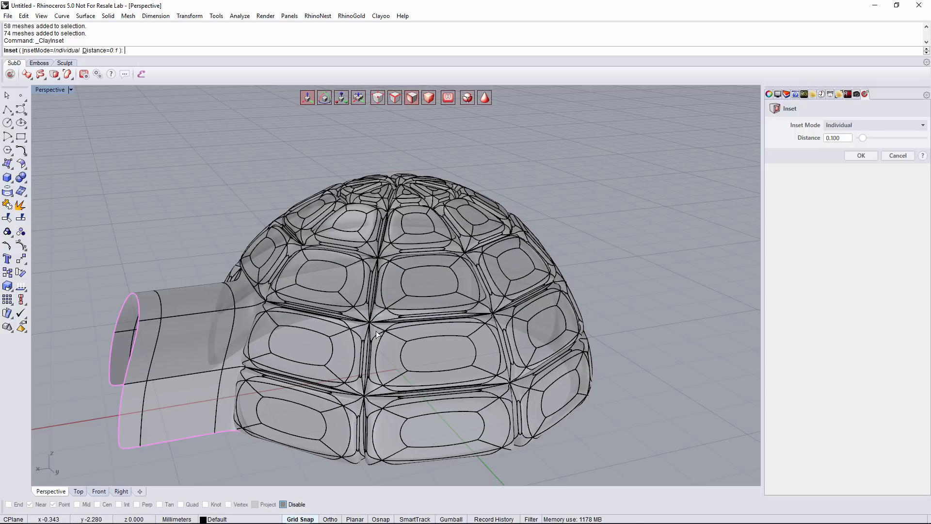
mouse_move(373, 371)
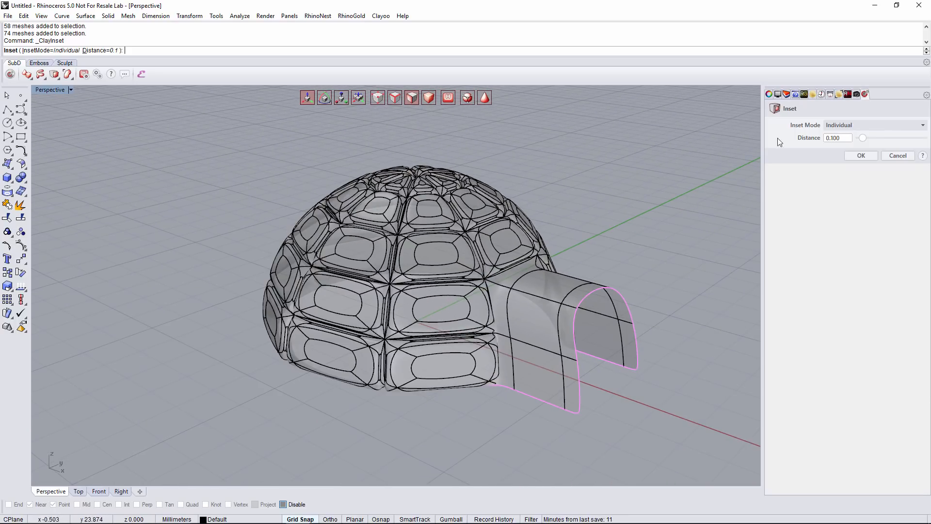
mouse_move(541, 103)
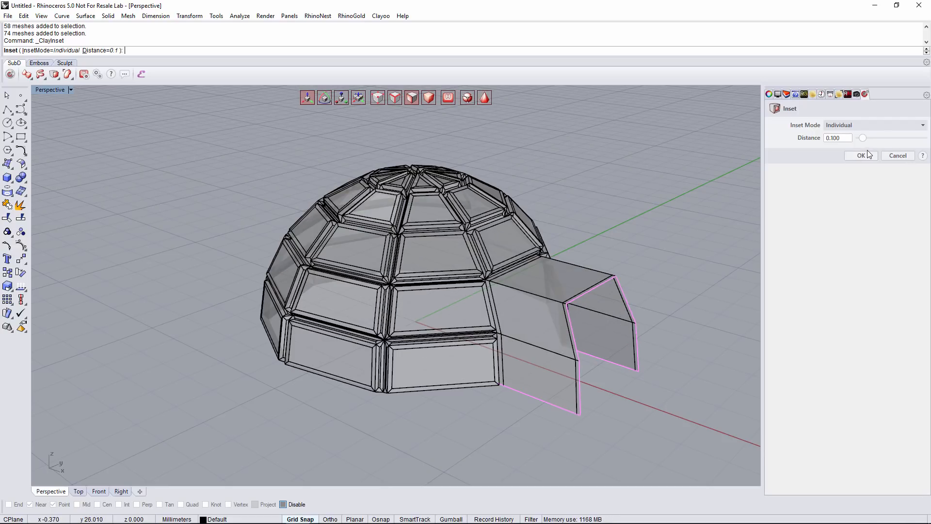
left_click(860, 156)
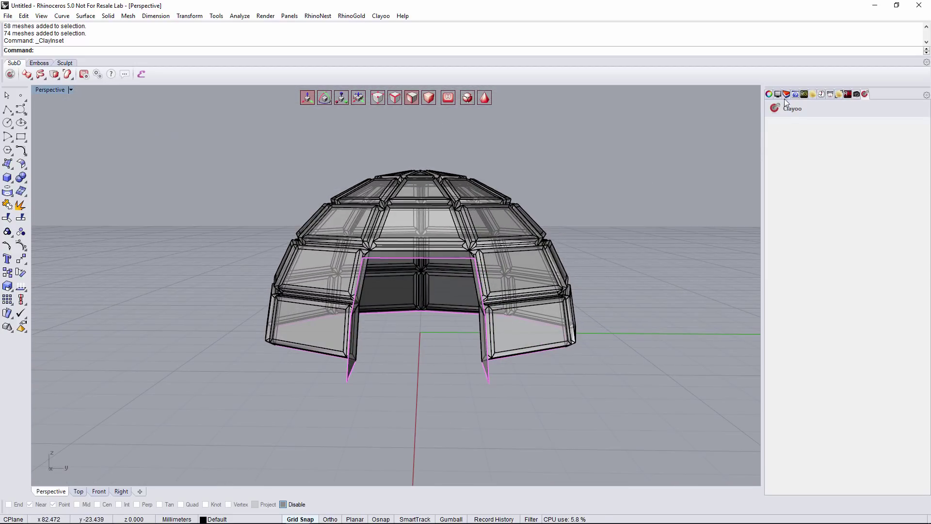
Select all naked edges and bridge them linearly with 1 segment to close the wall thickness
left_click(787, 94)
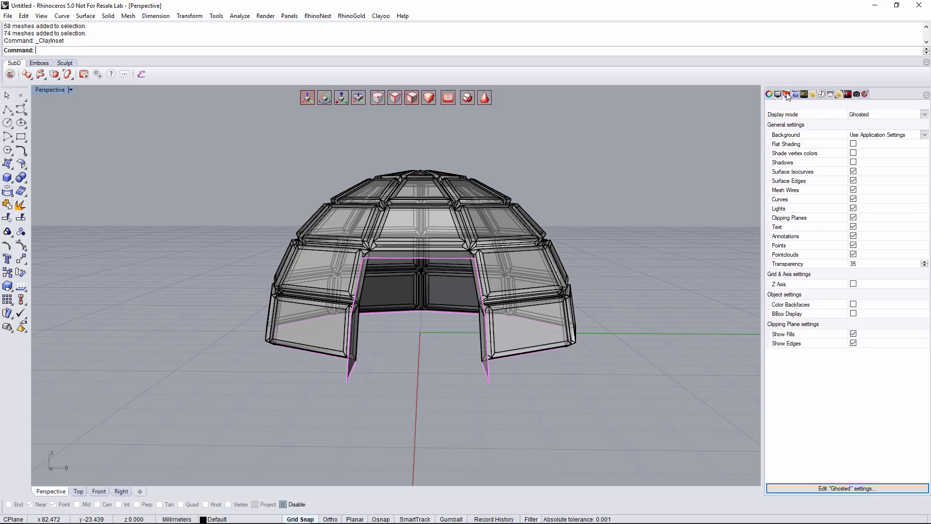
left_click(787, 94)
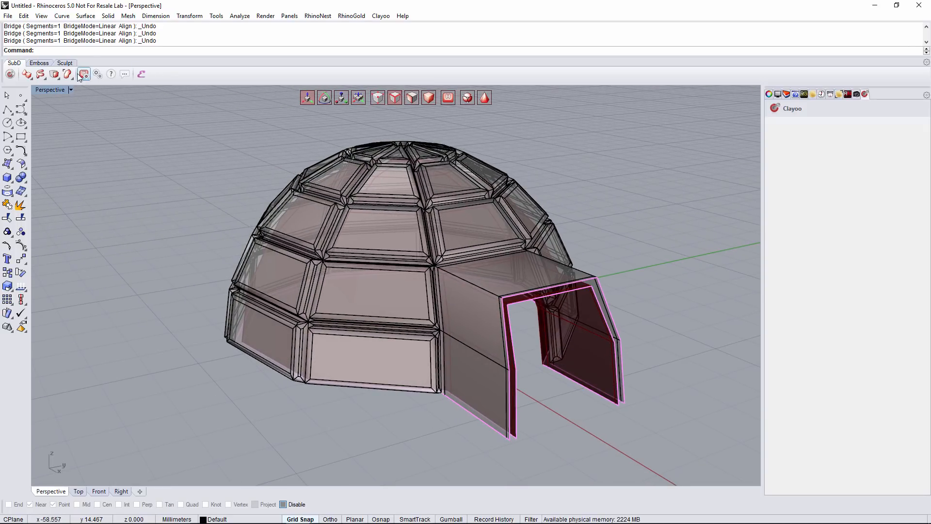
left_click(67, 74)
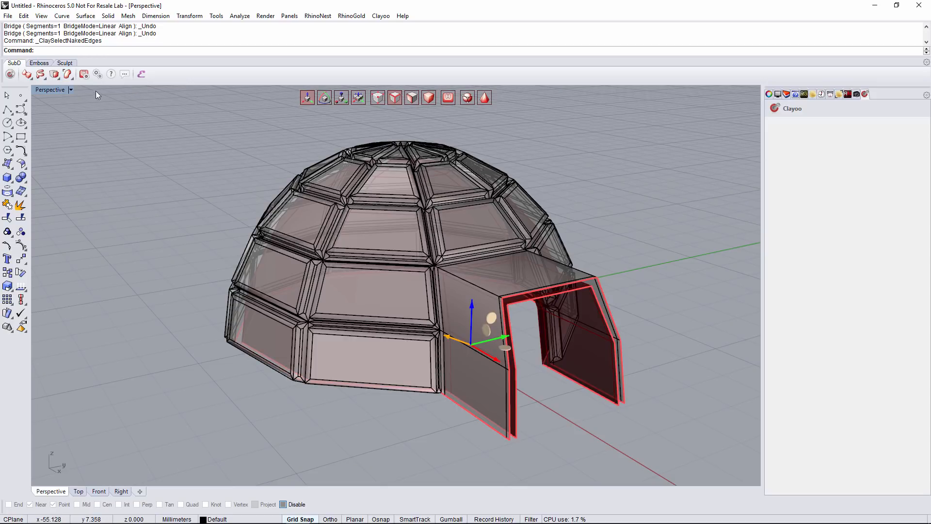
left_click(41, 73)
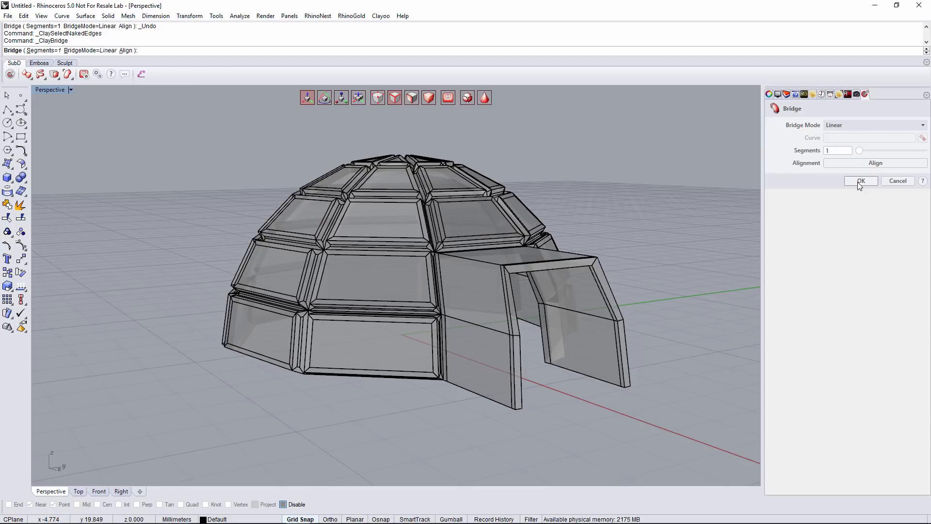
left_click(861, 181)
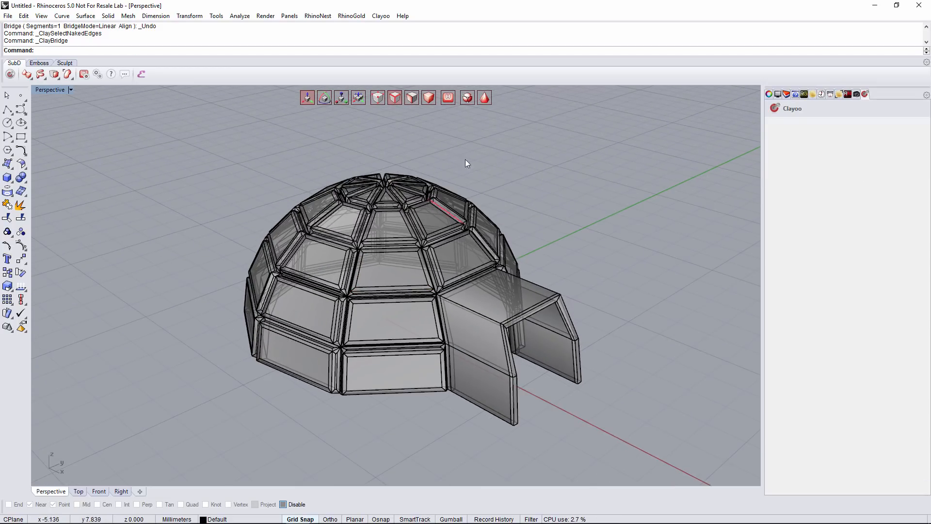
Inset one upper-row brick face and bridge it through the wall to form a window hole
left_click(484, 97)
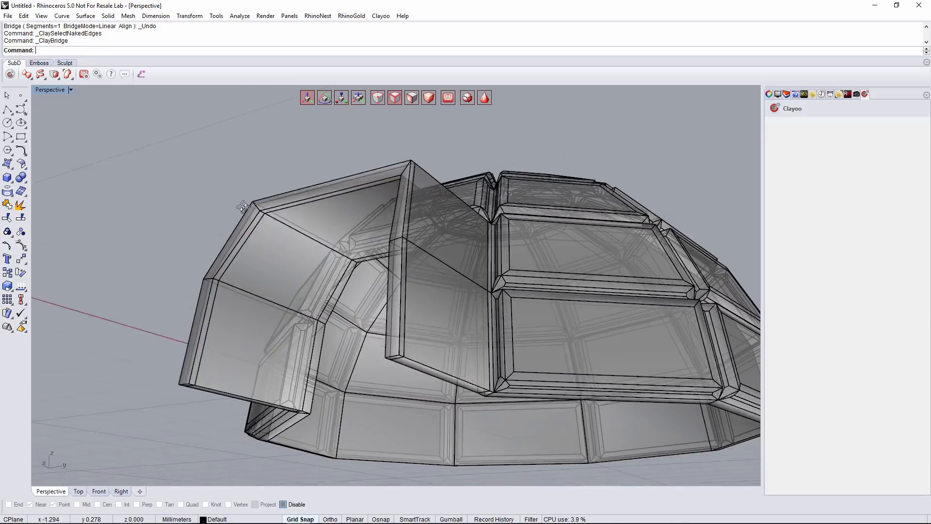
scroll("up", 3)
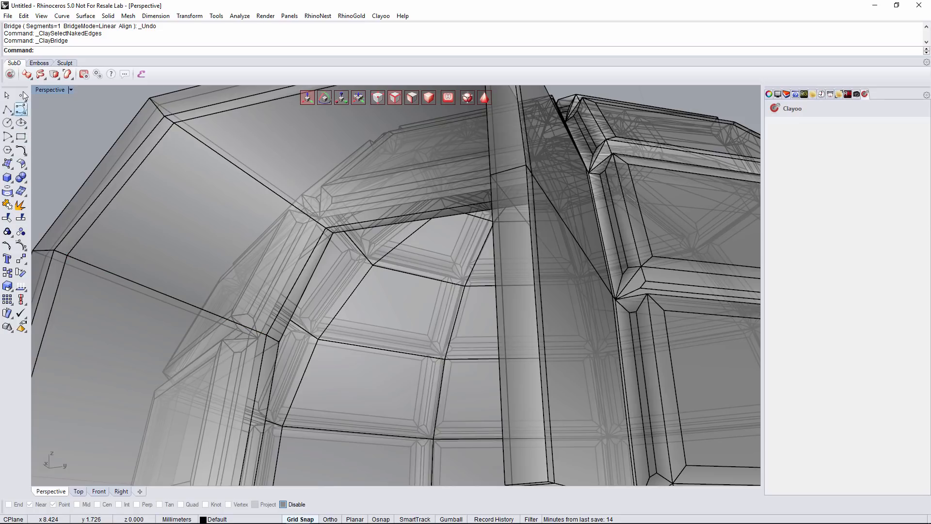
left_click(406, 308)
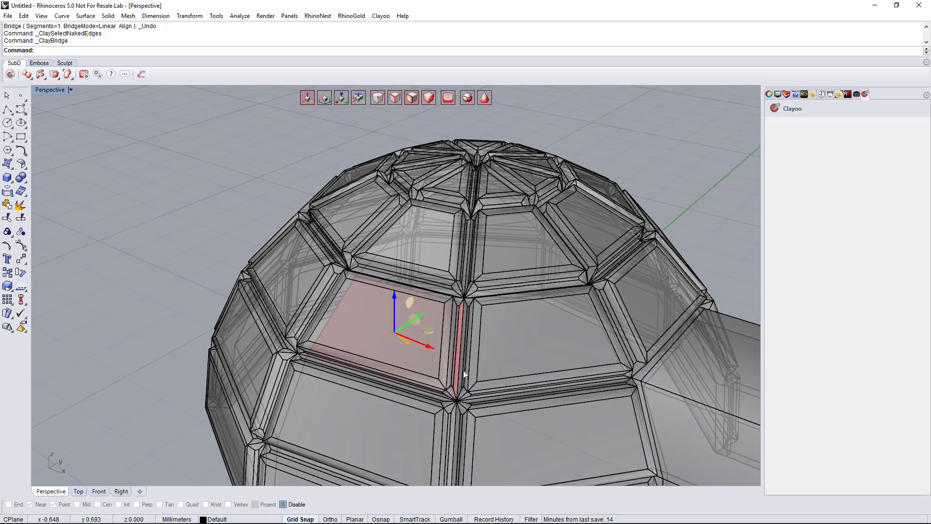
left_click(54, 74)
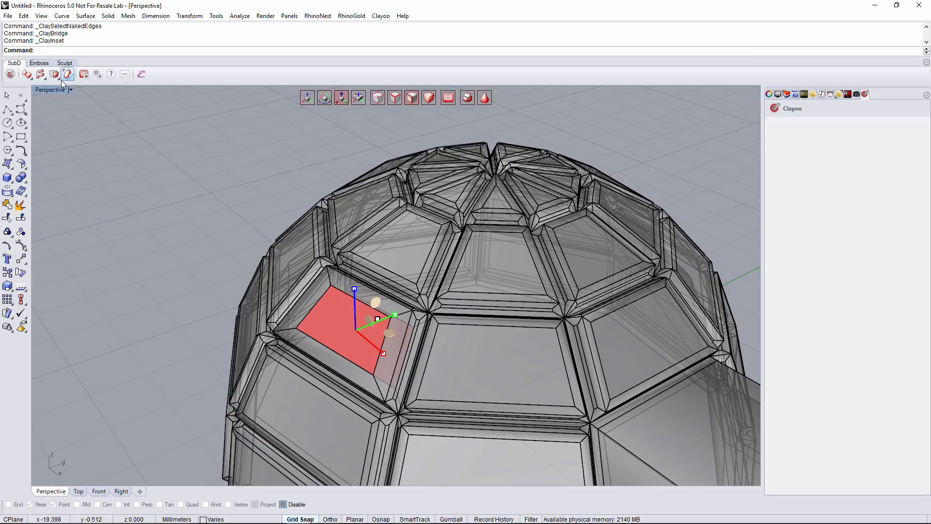
left_click(53, 73)
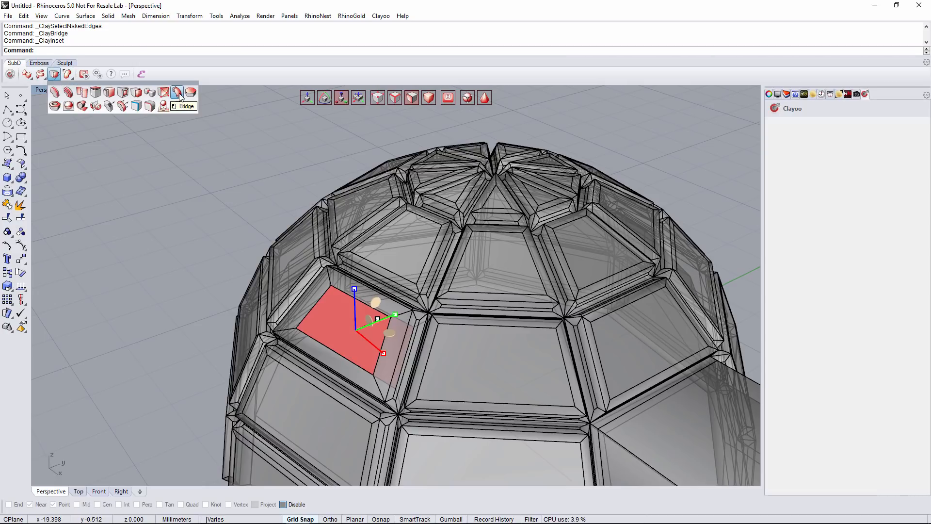
left_click(177, 91)
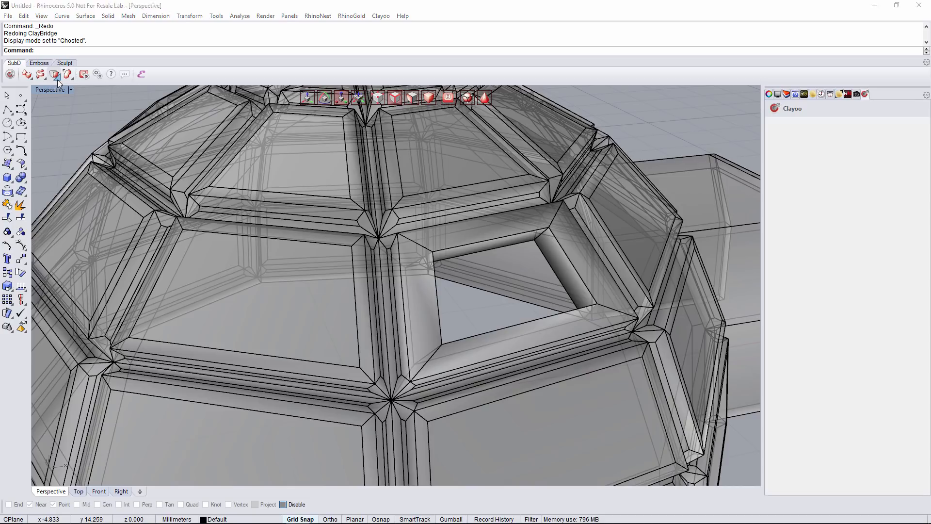
Split two tight edge loops around the window rim with ClaySplitSides to keep it crisp
left_click(55, 74)
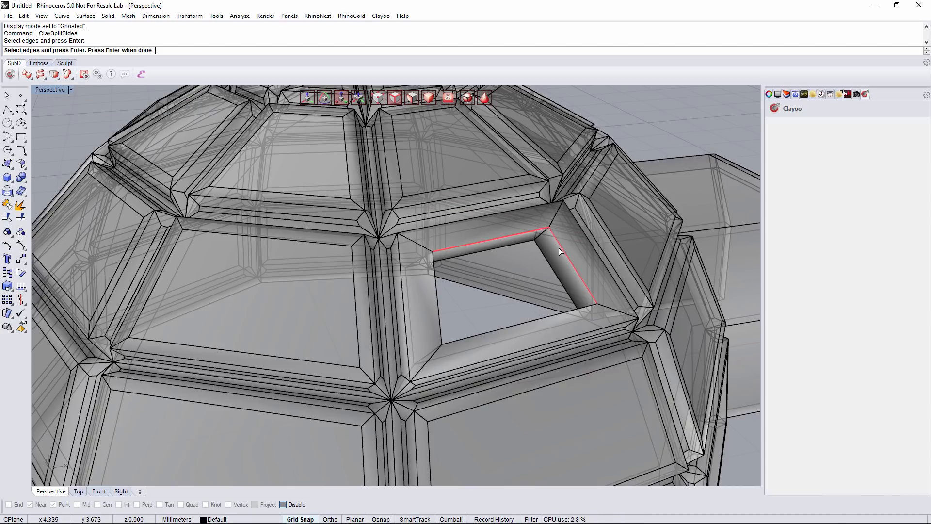
left_click(481, 321)
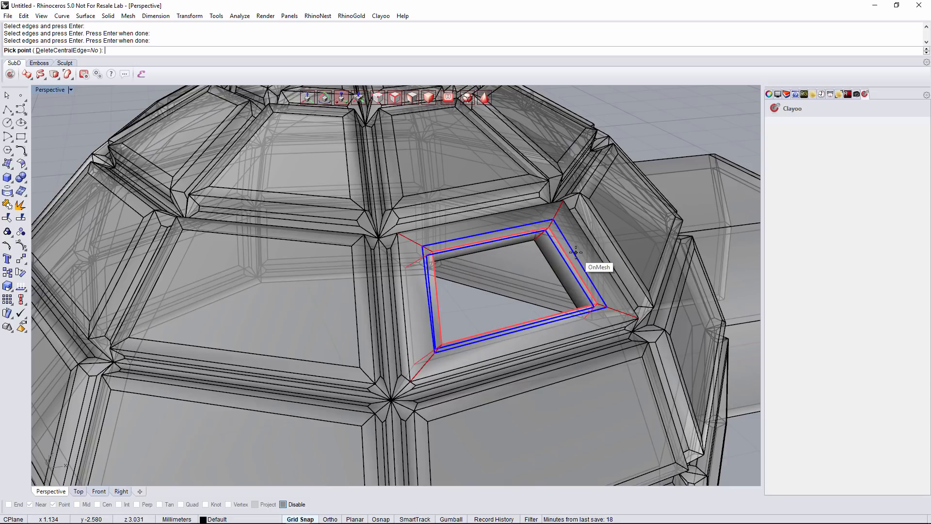
key("Return")
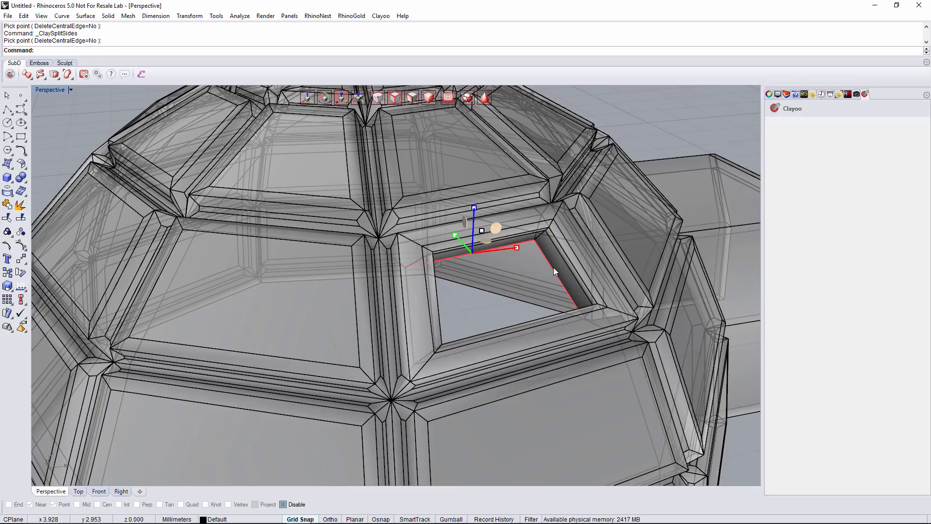
left_click(515, 246)
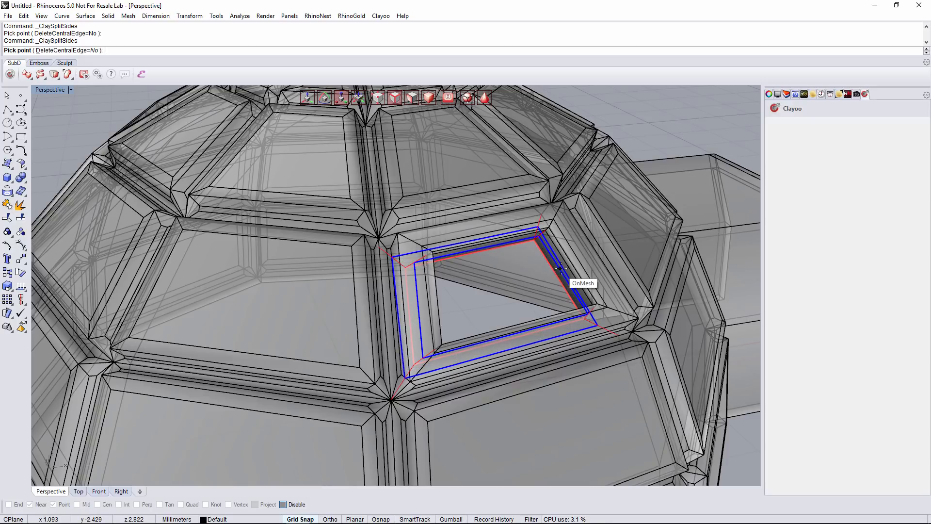
left_click(562, 268)
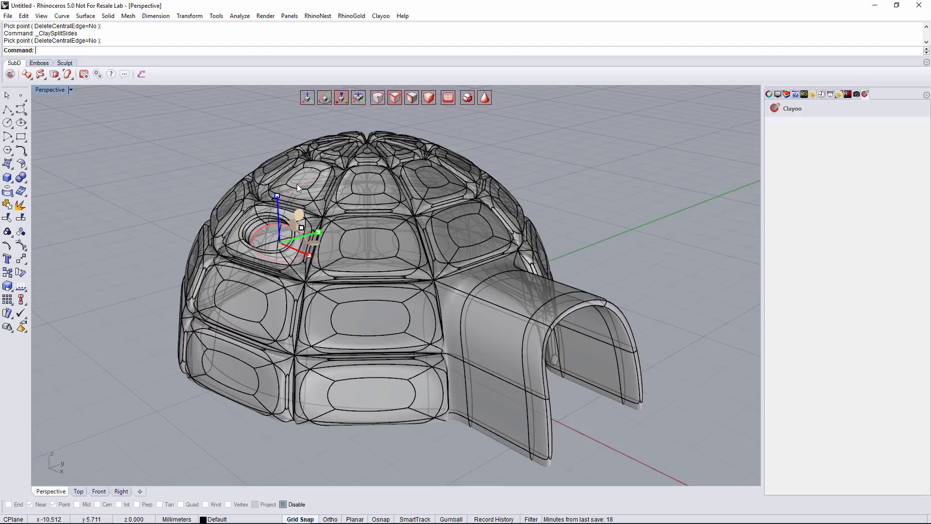
Switch the Perspective viewport to Rendered display to show the finished igloo
left_click(70, 89)
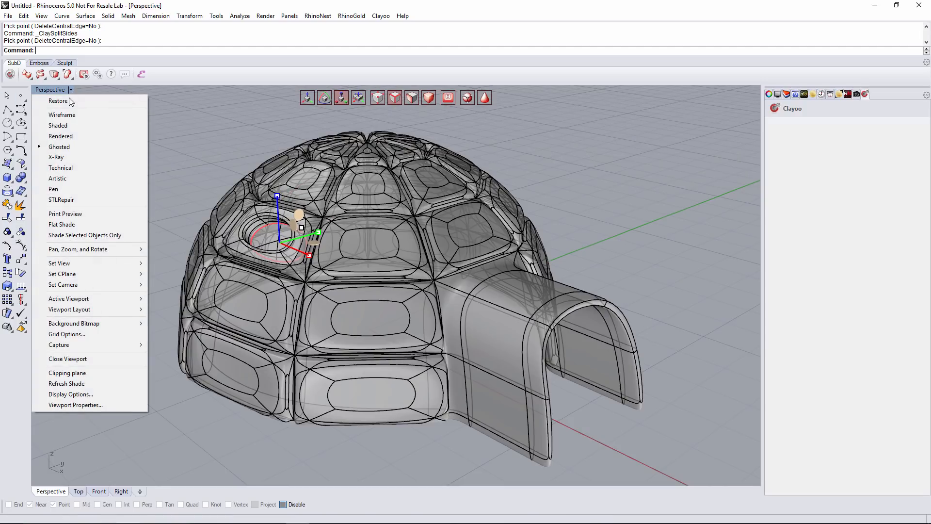
left_click(61, 136)
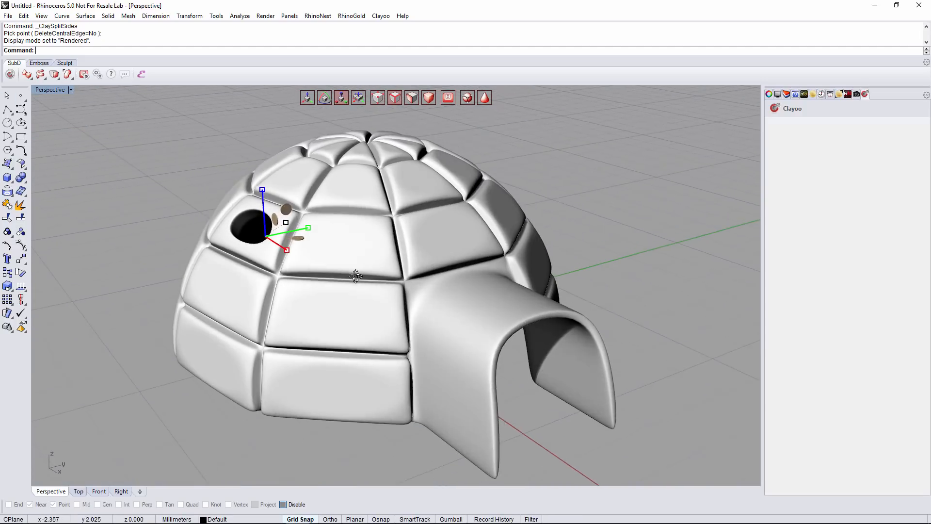